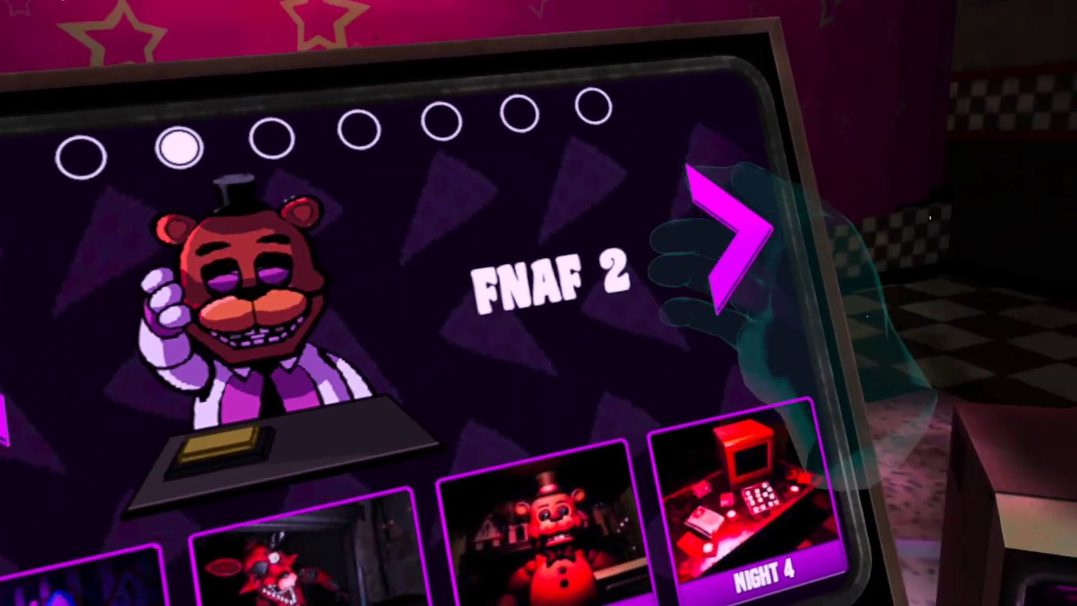
Advance the level board past FNAF 2 to the category holding the Funtime Foxy card
click(721, 240)
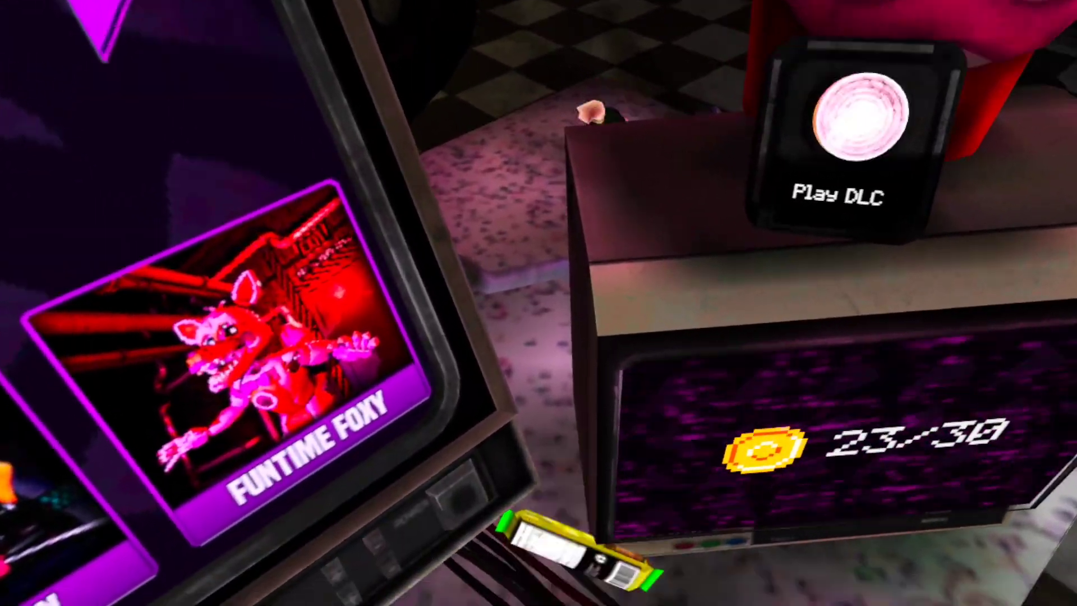
click(833, 137)
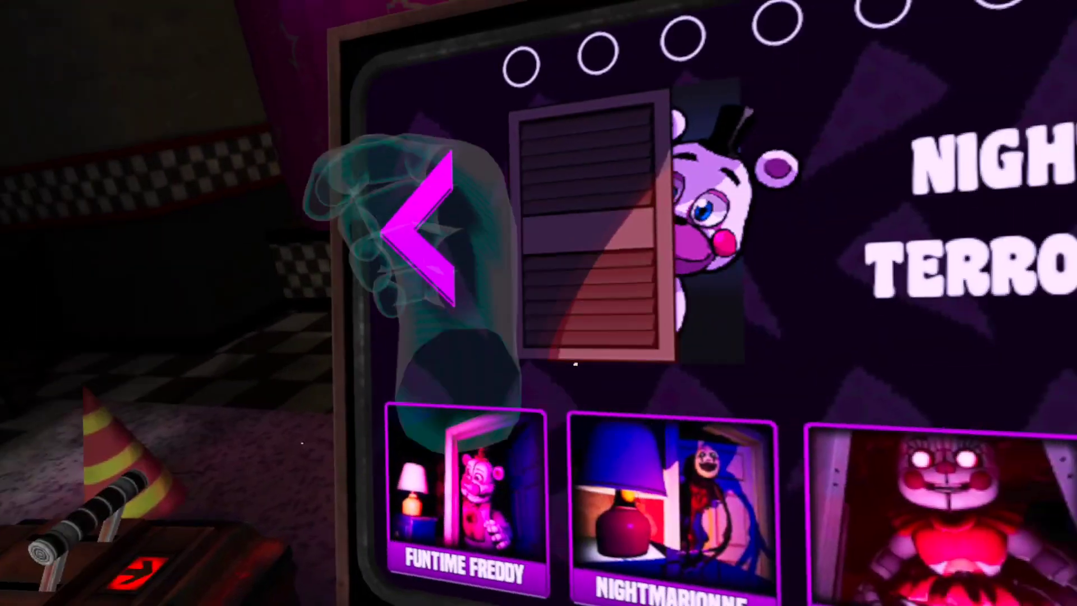
Return to the Parts and Service page and launch the Freddy repair level
click(418, 227)
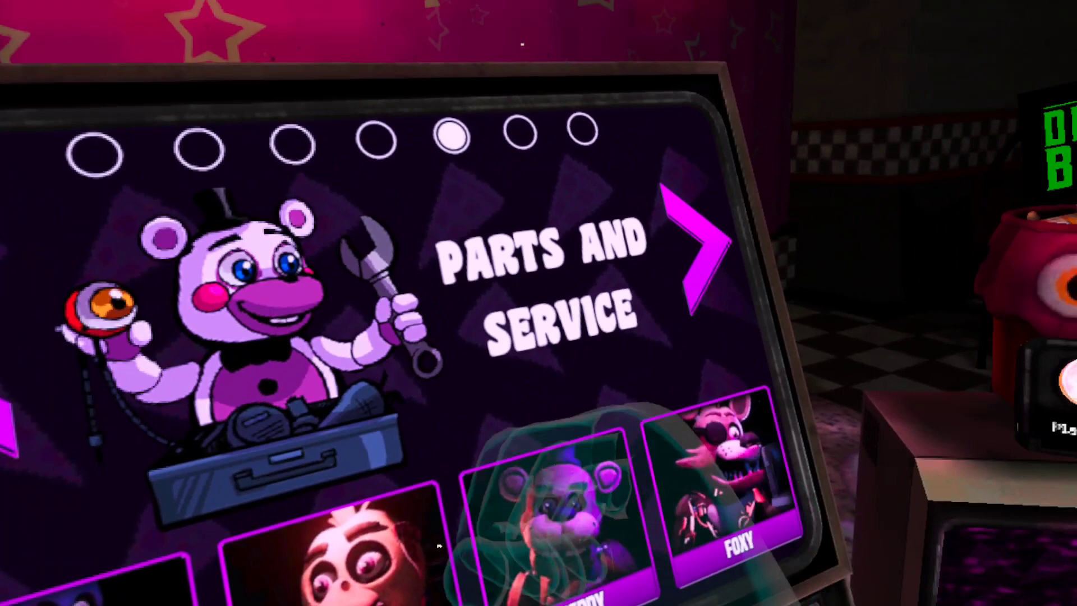
click(694, 255)
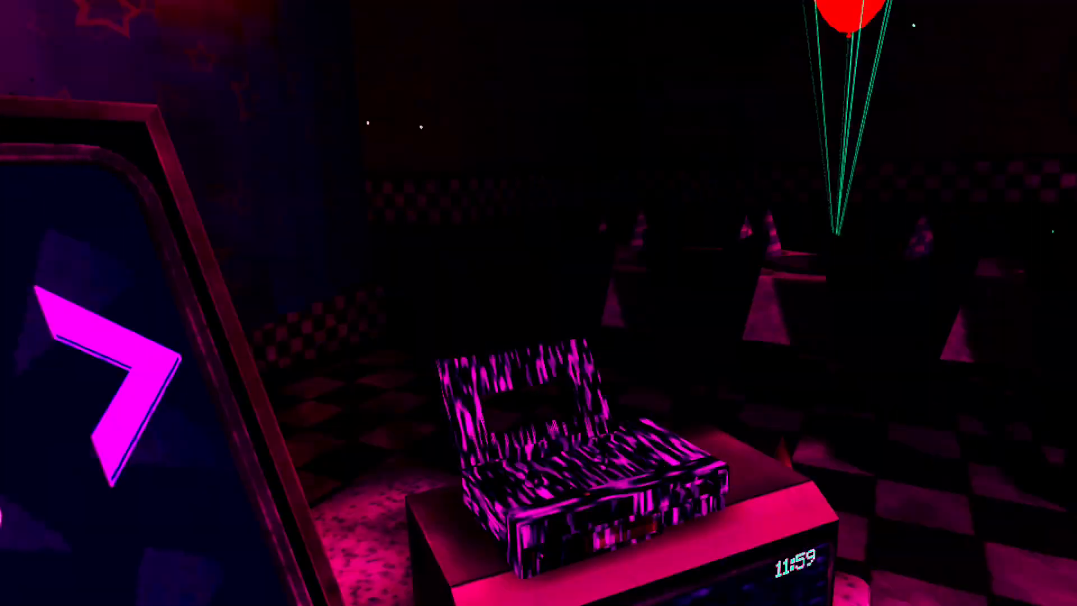
mouse_move(539, 303)
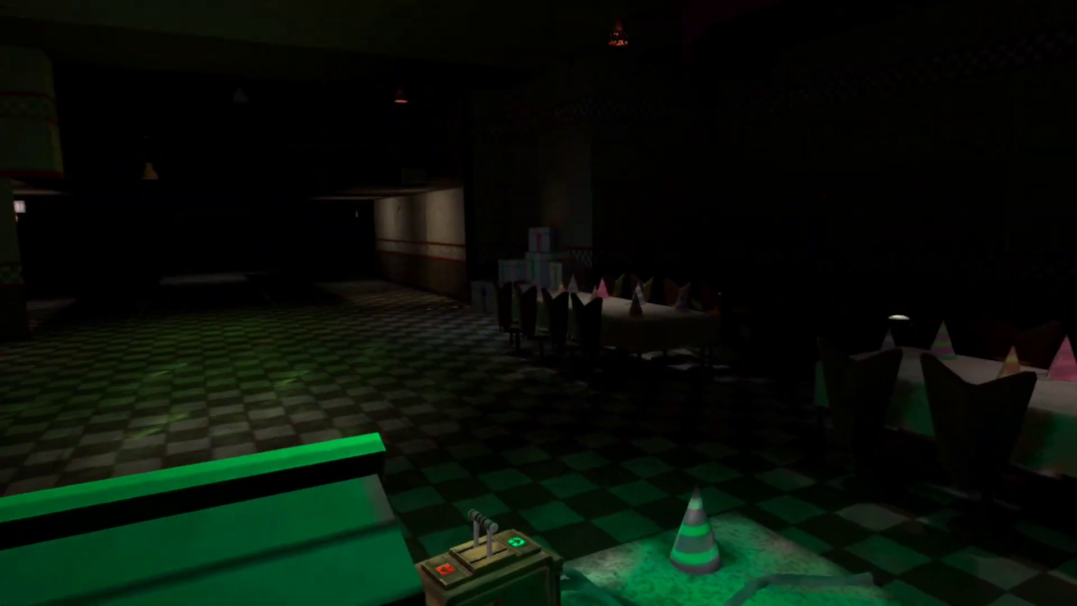
mouse_move(539, 303)
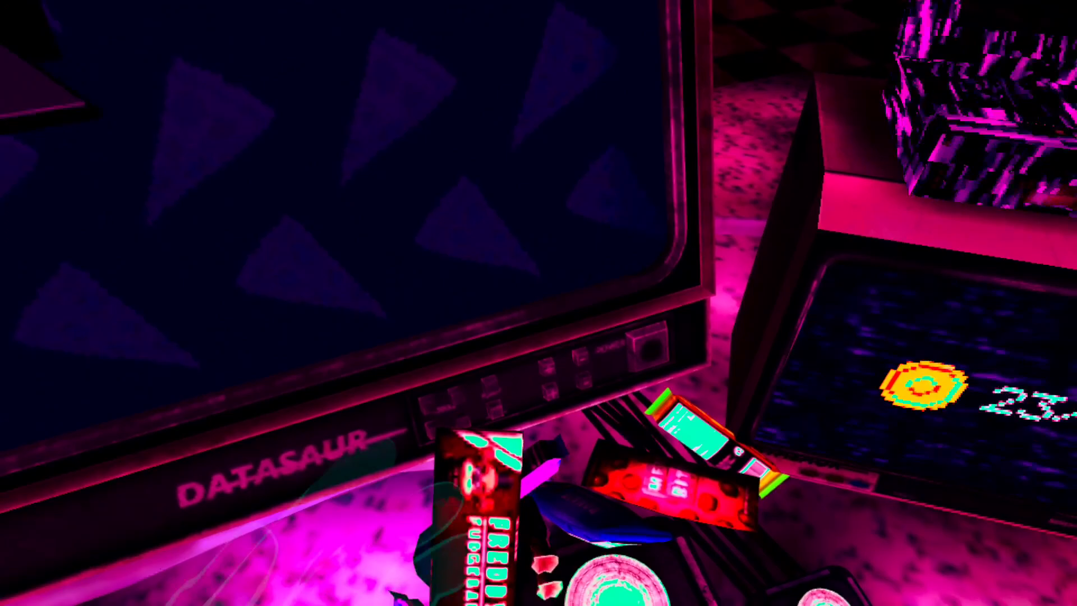
mouse_move(539, 303)
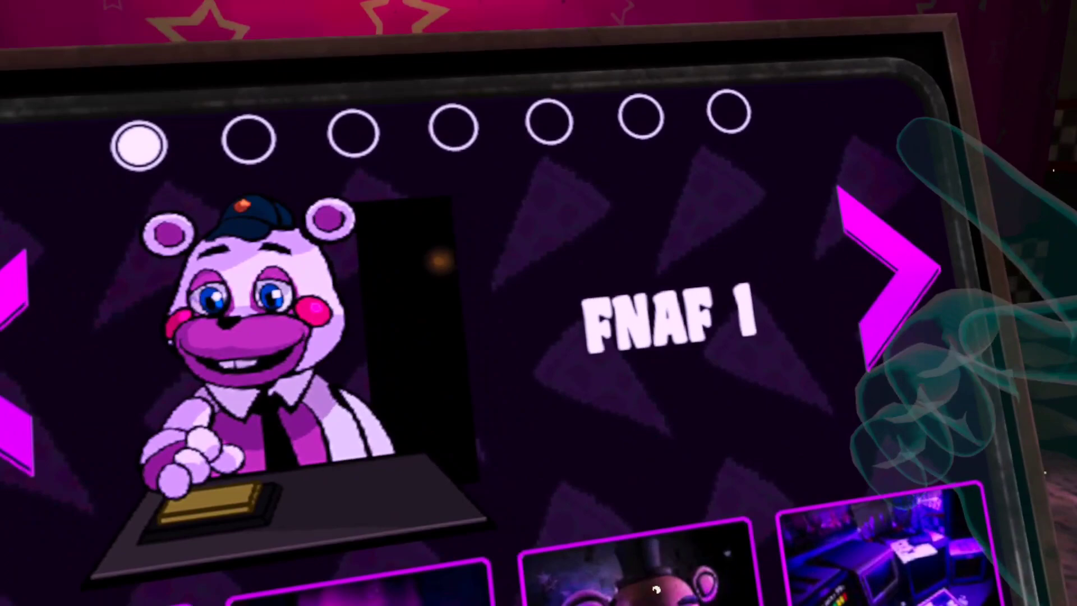
Page the level board forward from FNAF 1 to the next game's levels
click(893, 261)
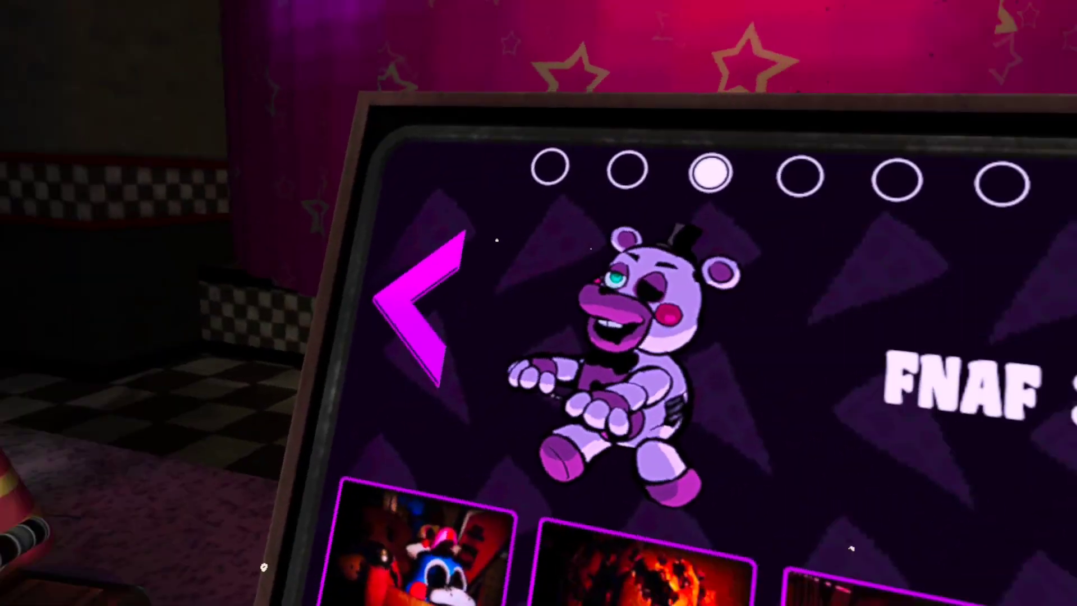